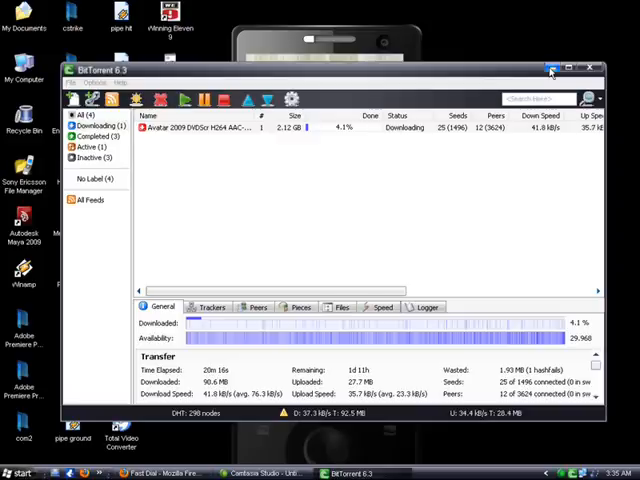
Step: Minimize the BitTorrent client window so Firefox is visible
left_click(588, 68)
type("portforward")
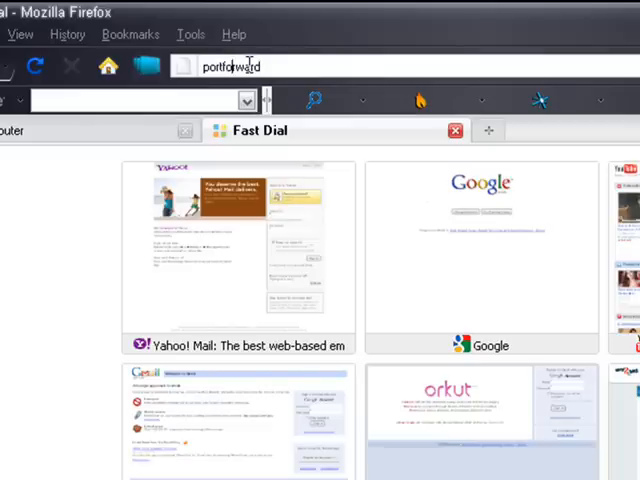
Step: Load portforward.com, go to the Router List and search it for the WA3000 router model
key("Return")
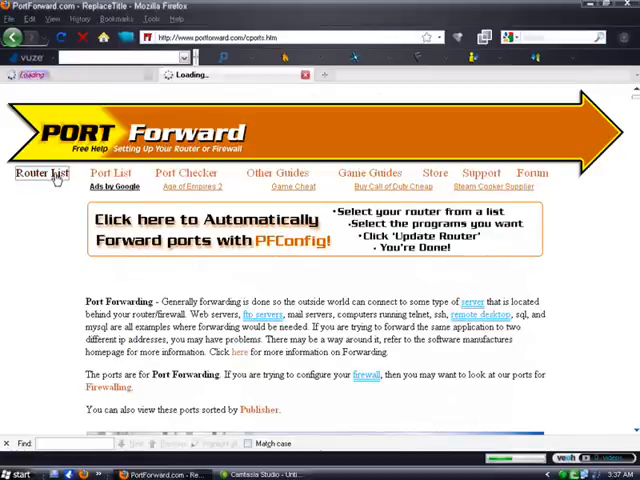
left_click(44, 173)
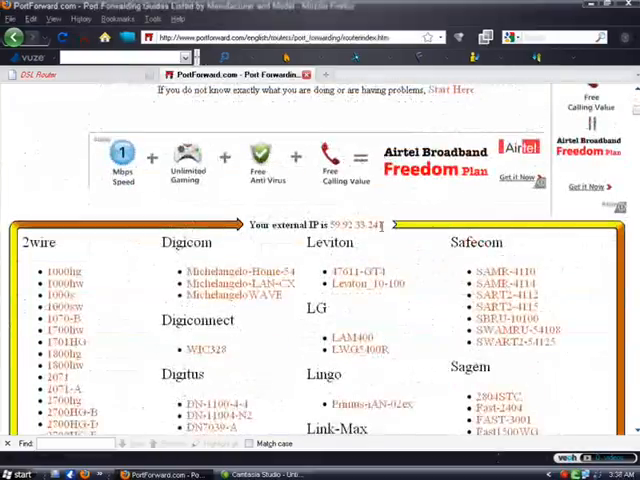
scroll("down", 3)
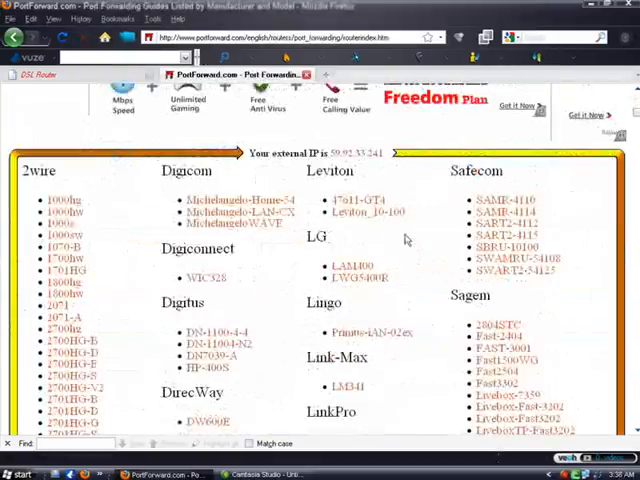
scroll("down", 3)
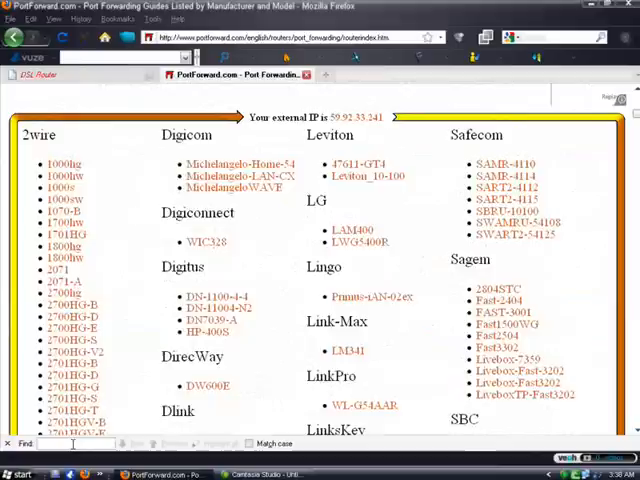
type("WA3000")
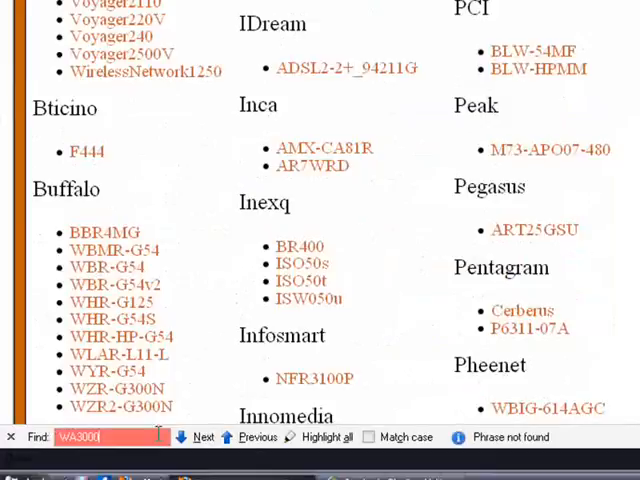
scroll("down", 3)
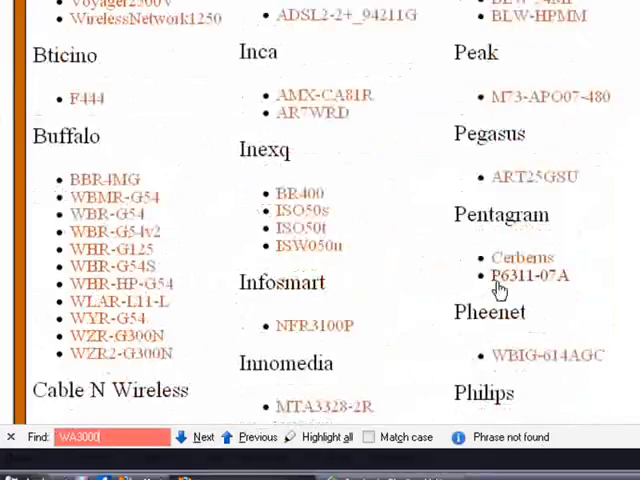
scroll("down", 3)
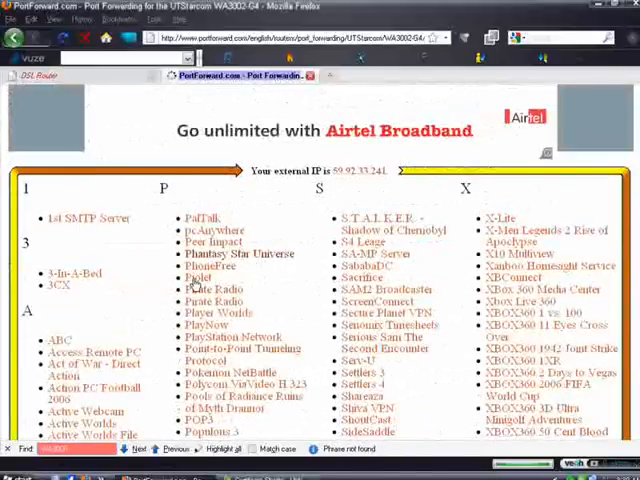
Step: Choose the BitTorrent forwarding guide from the WA3002-G4 router's application list
scroll("down", 3)
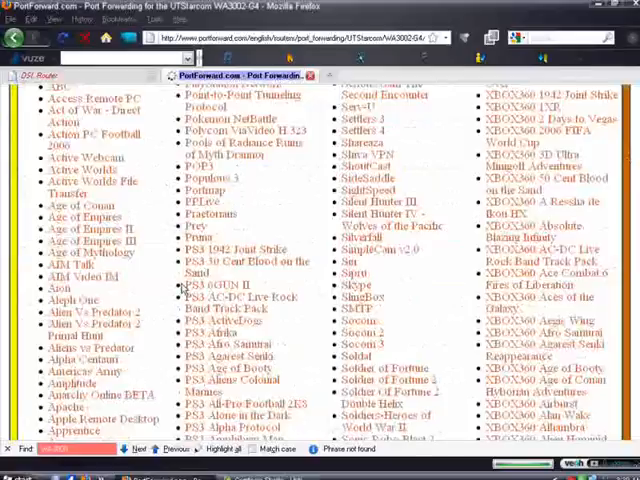
scroll("down", 3)
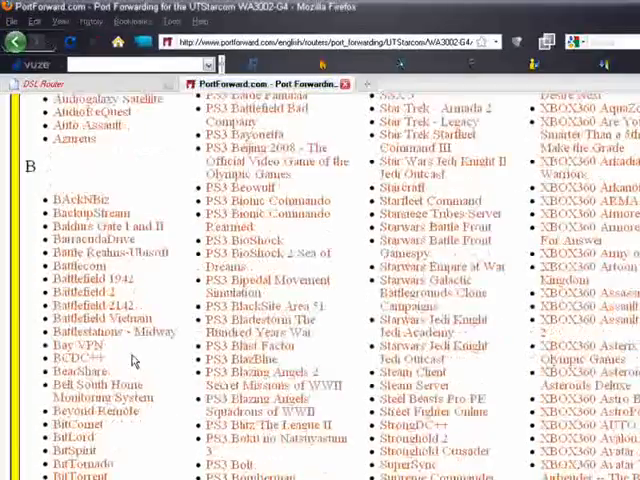
scroll("down", 3)
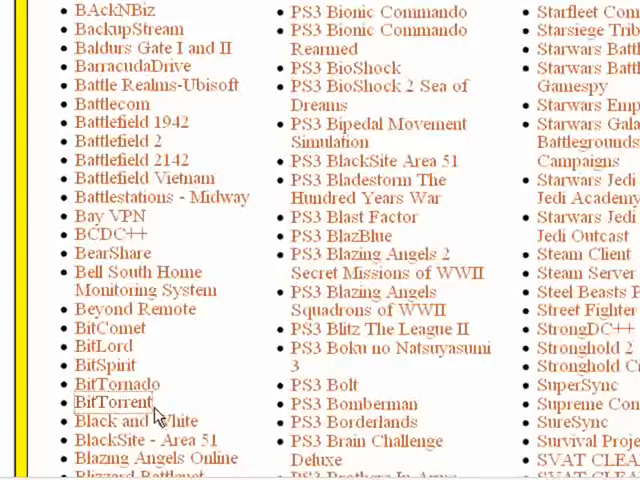
left_click(100, 401)
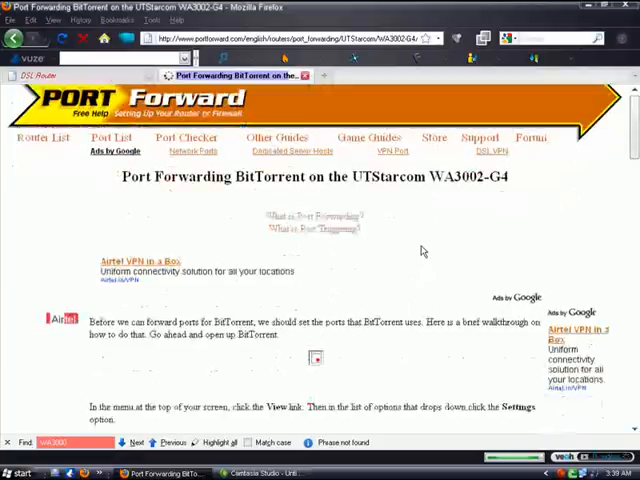
Step: Move through the guide to the step on entering the router IP and logging in
scroll("down", 3)
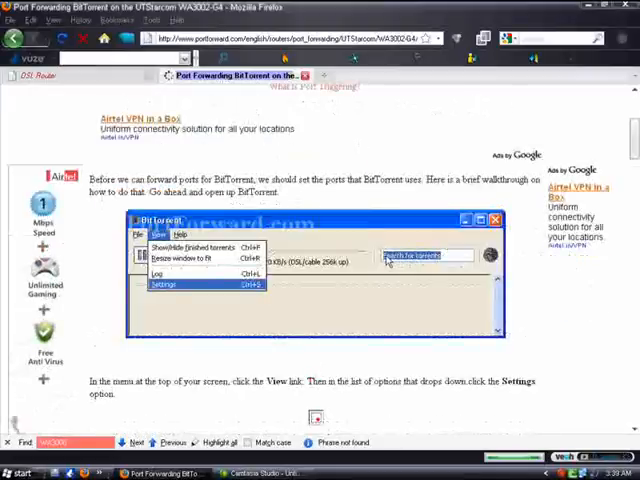
left_click(163, 284)
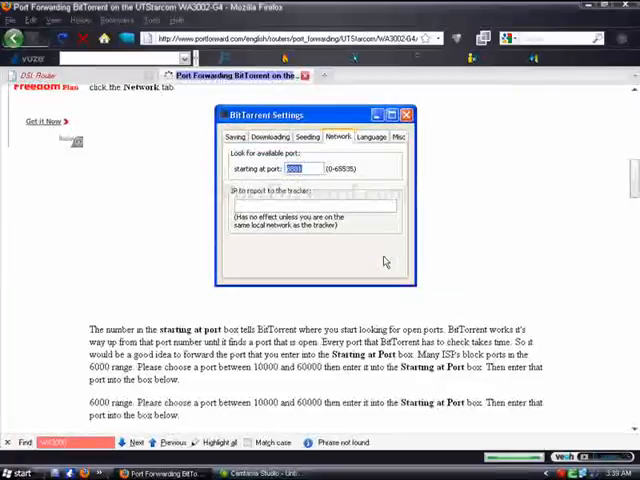
scroll("down", 3)
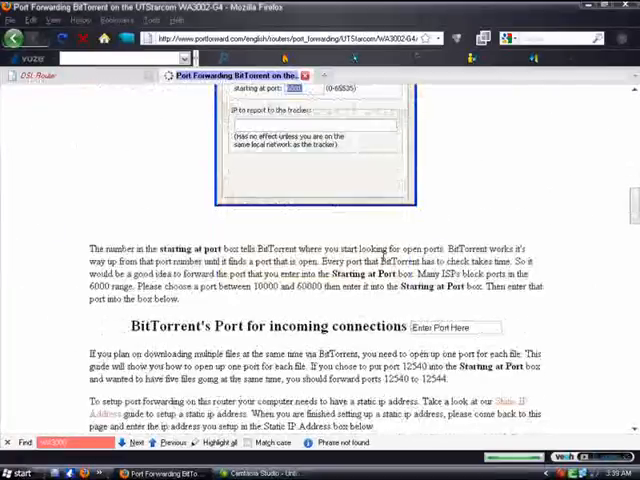
scroll("down", 3)
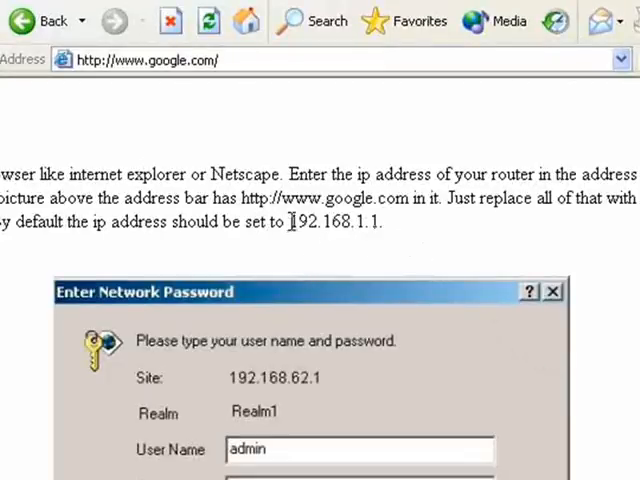
left_click_drag(289, 222, 380, 222)
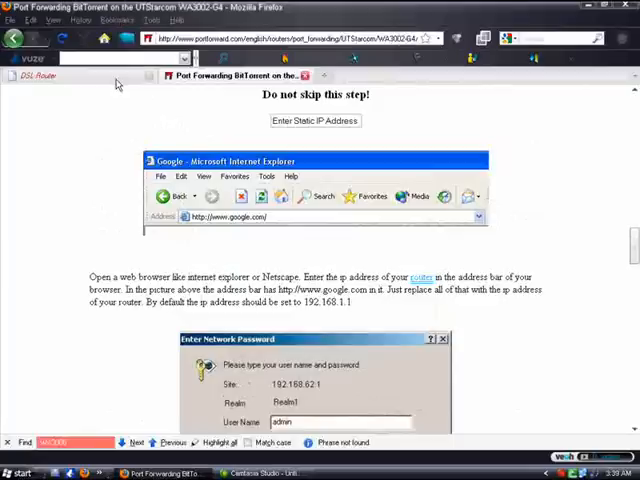
Step: Check the guide, then go to the router's Advanced Setup > NAT > Virtual Servers page
left_click(50, 75)
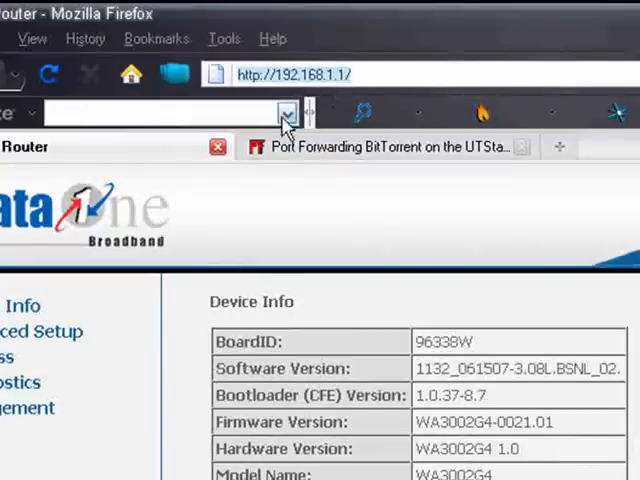
left_click(390, 147)
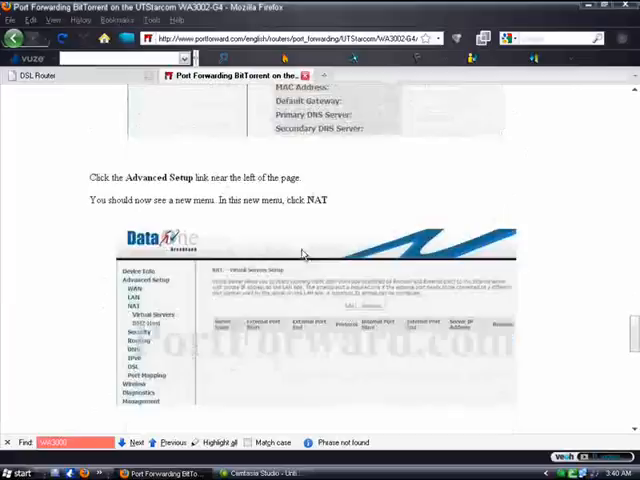
scroll("down", 3)
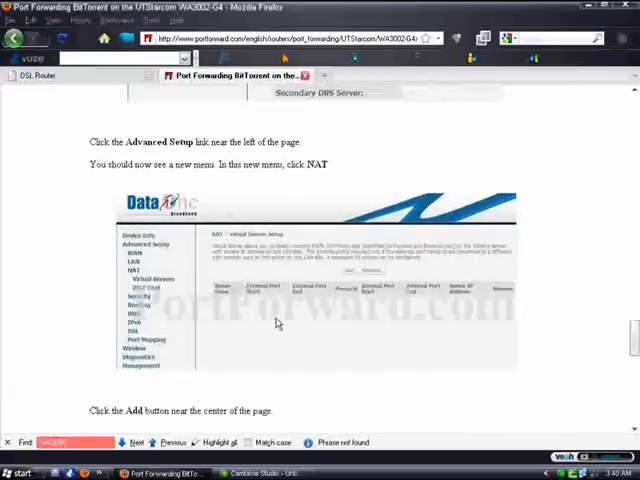
scroll("down", 3)
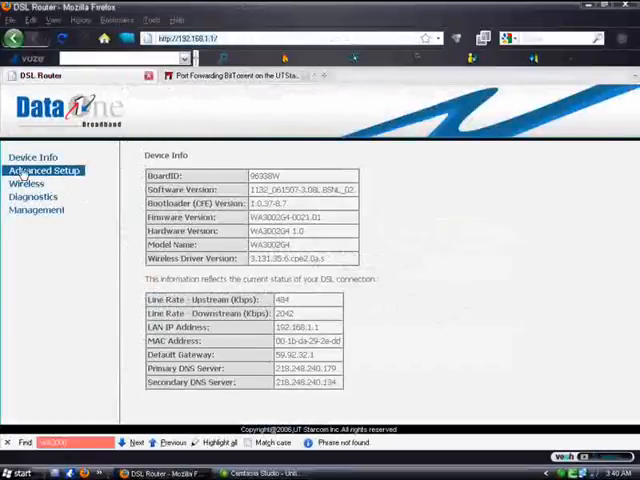
left_click(42, 170)
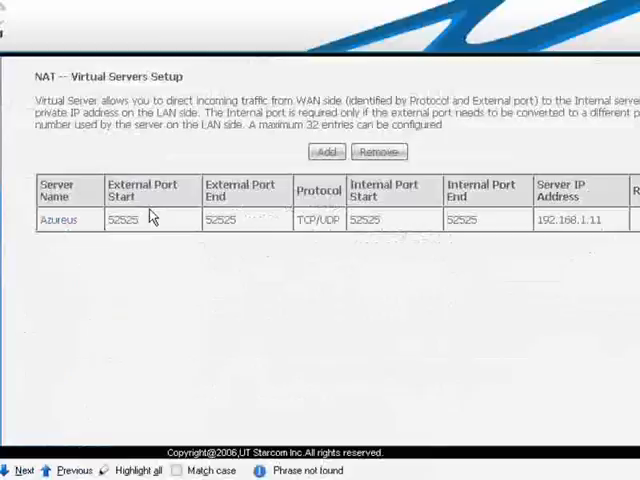
Step: Add a new virtual server entry with the custom server name Bittorrent
double_click(57, 220)
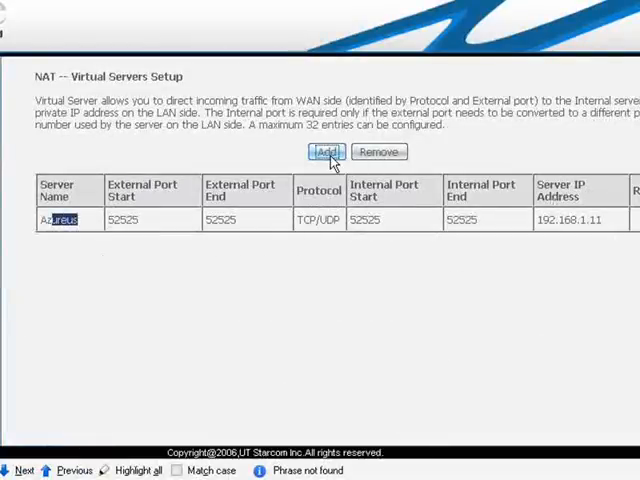
left_click(327, 151)
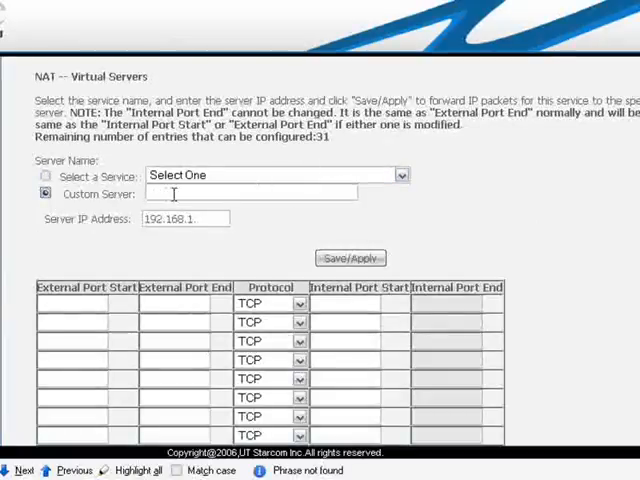
type("b")
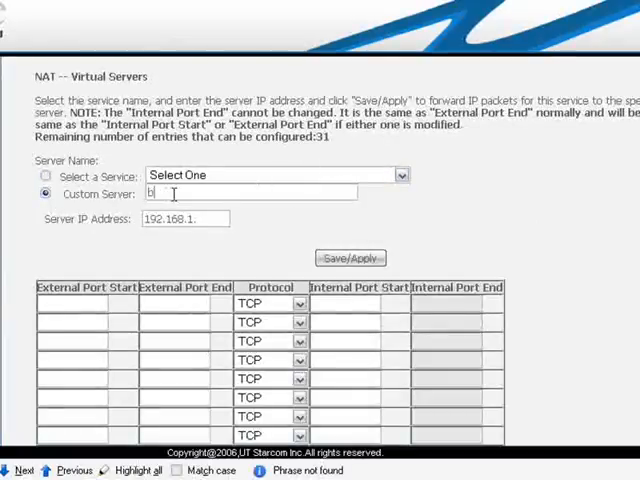
key("Backspace")
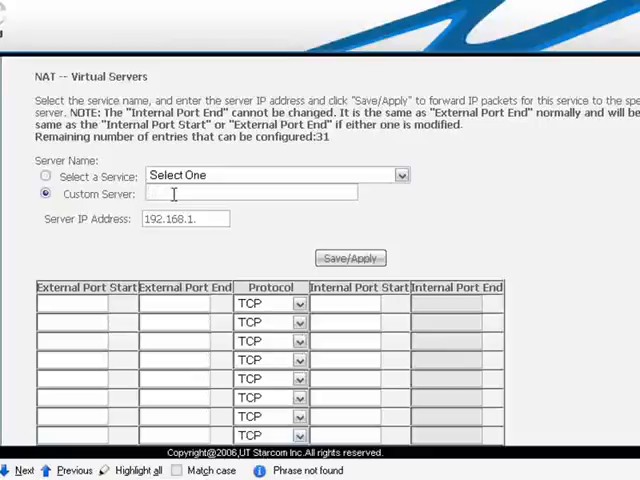
type("Bitt")
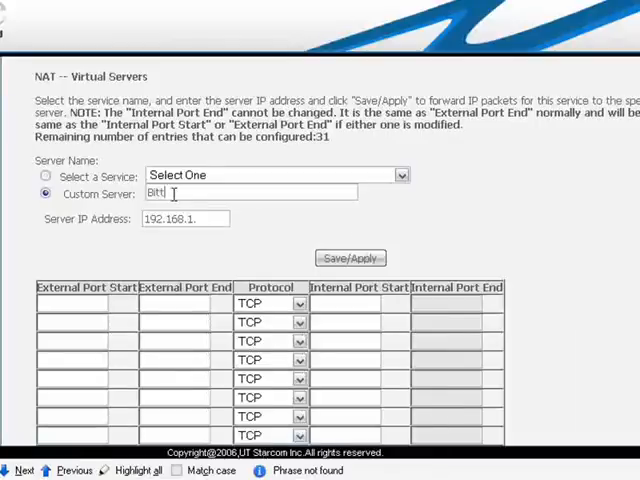
type("orrent")
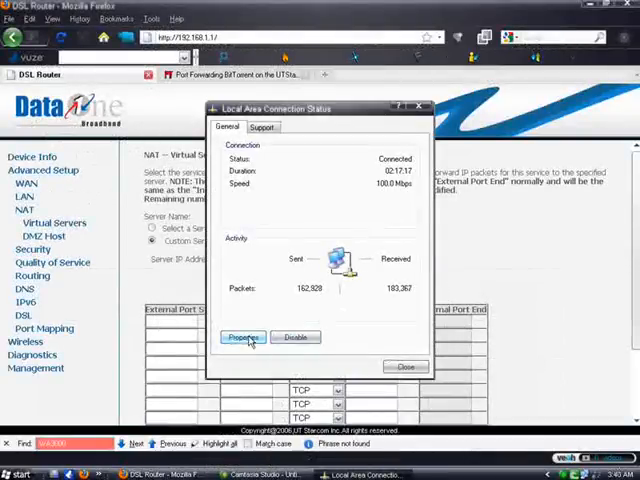
Step: Read the computer's IP address 192.168.1.11 from the Local Area Connection TCP/IP properties
left_click(243, 337)
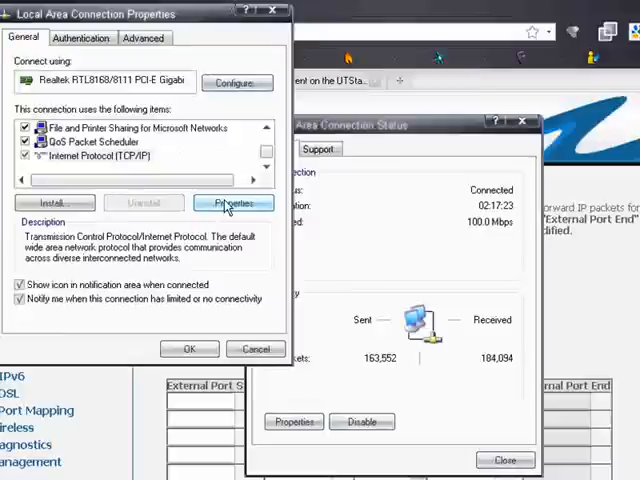
left_click(233, 203)
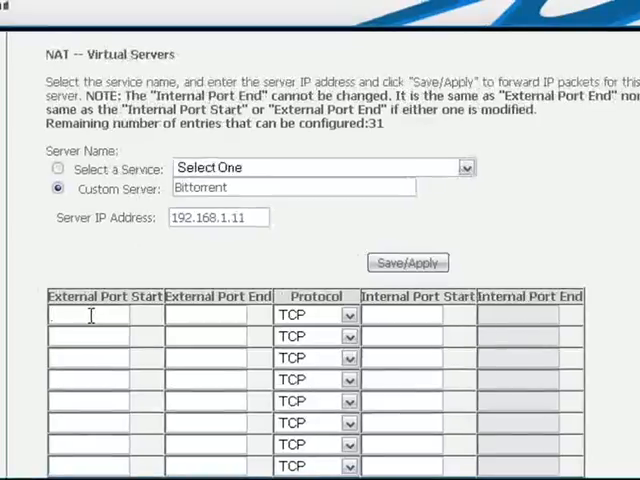
Step: Enter external port 41985 TCP and save the Bittorrent rule to the virtual servers table
type("41985")
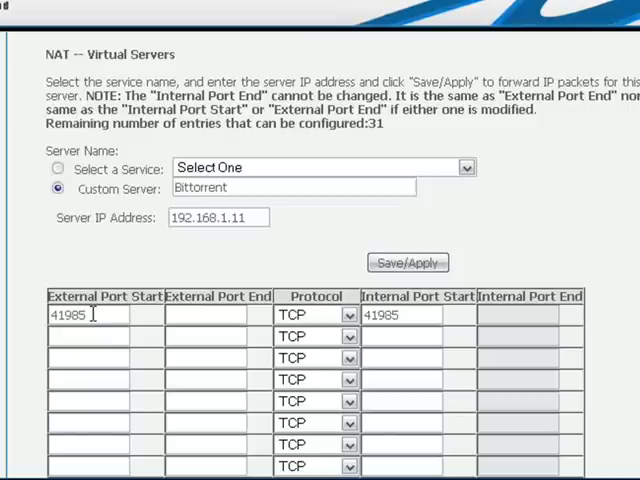
type("419")
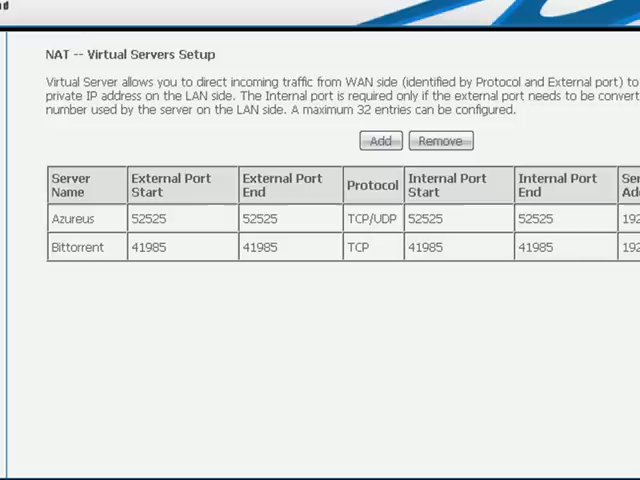
scroll("right", 3)
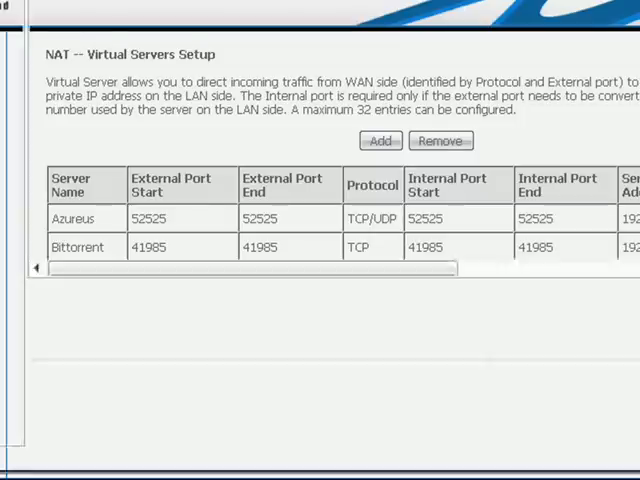